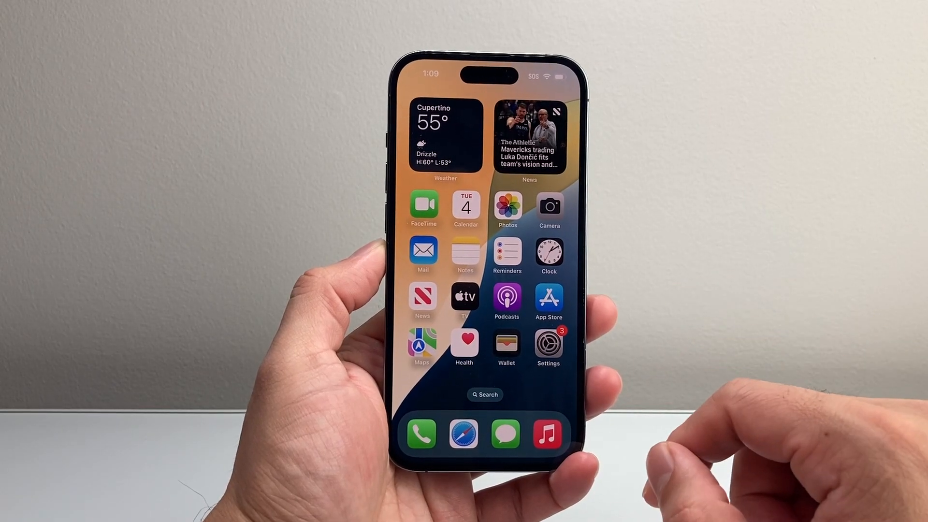
Launch the App Store from the Home Screen to its Today page
{"action": "left_click", "coordinate": [548, 299]}
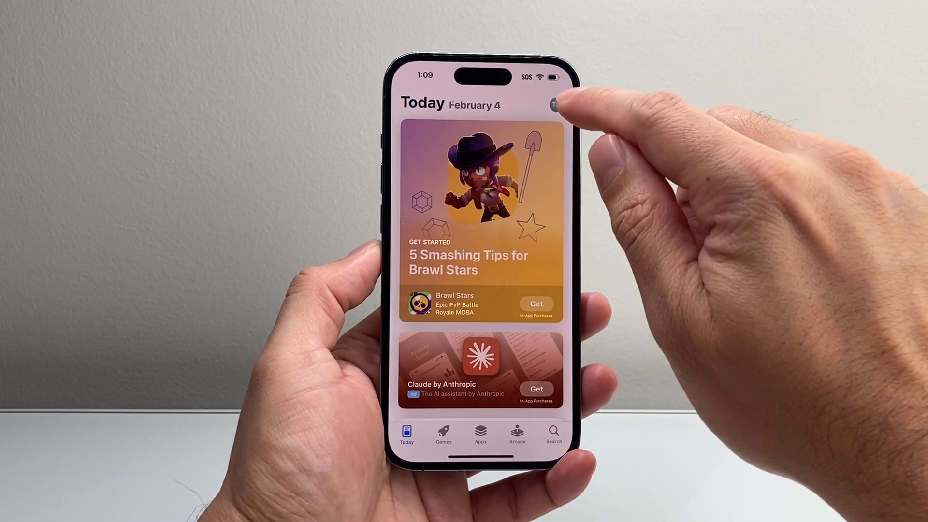
Bring up the Account page via the profile picture on the Today page
{"action": "left_click", "coordinate": [555, 106]}
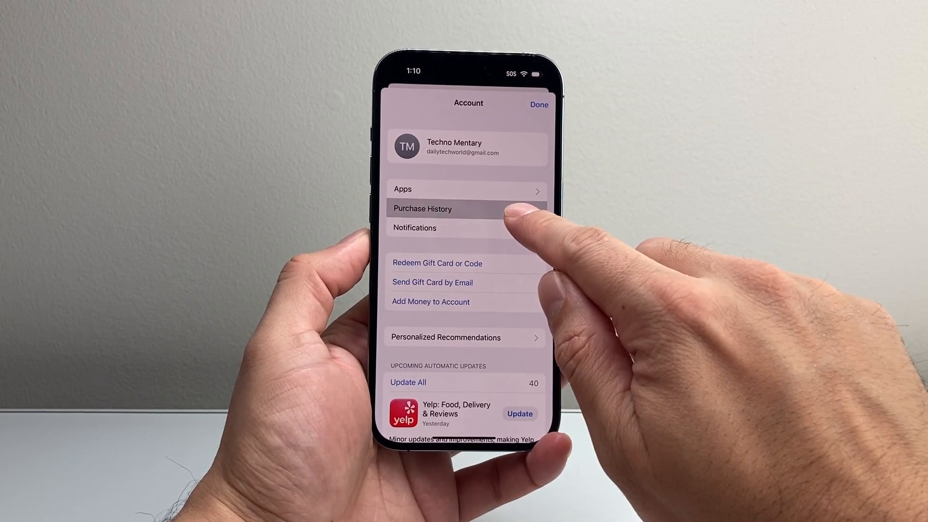
Sign in with the Apple Account password to reach Purchase History
{"action": "left_click", "coordinate": [422, 209]}
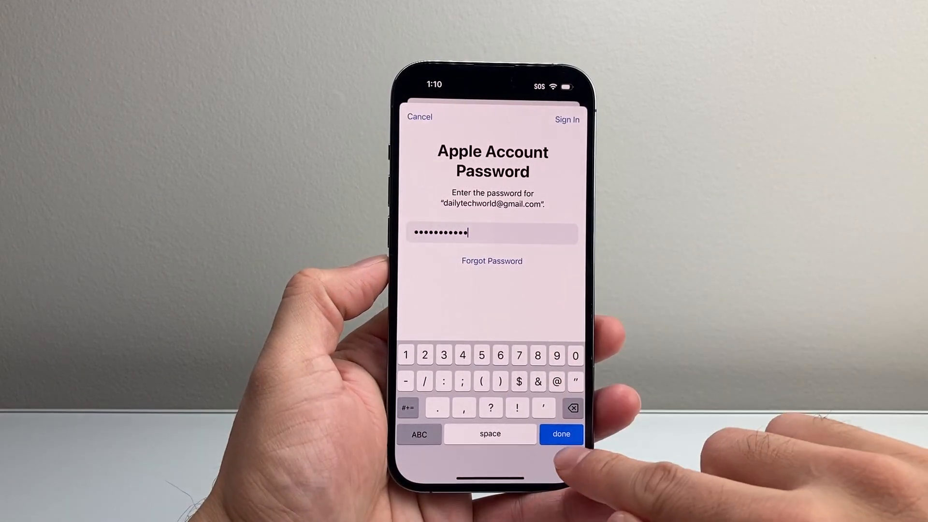
{"action": "left_click", "coordinate": [560, 434]}
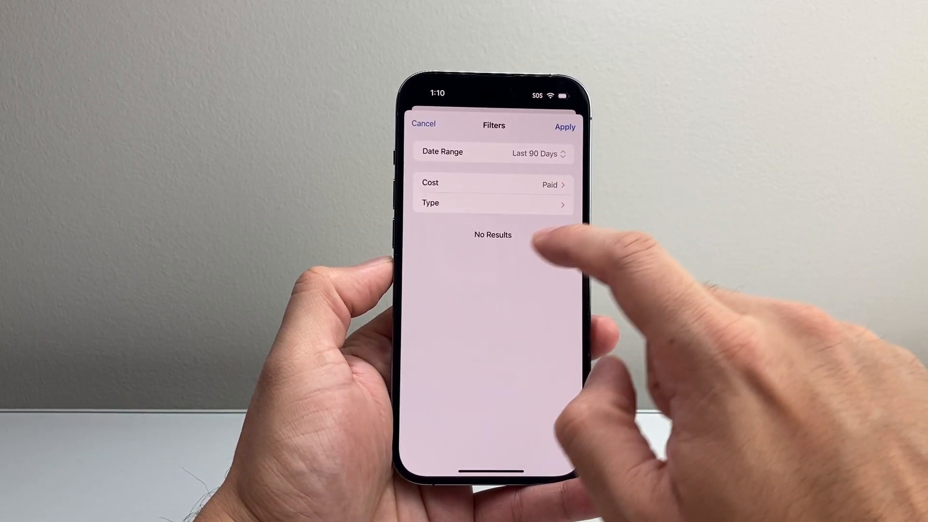
Filter purchases to Free and Paid apps and view the Microsoft Authenticator order details
{"action": "left_click", "coordinate": [493, 182]}
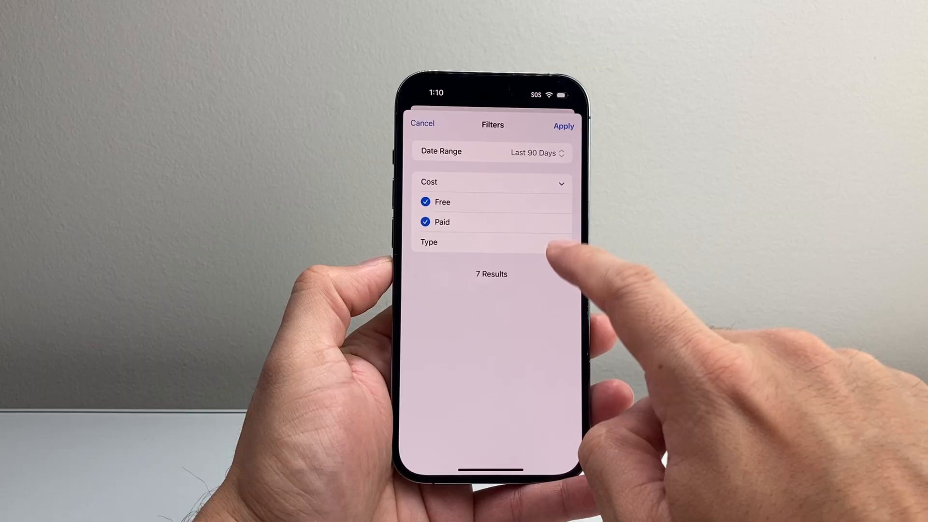
{"action": "left_click", "coordinate": [490, 242]}
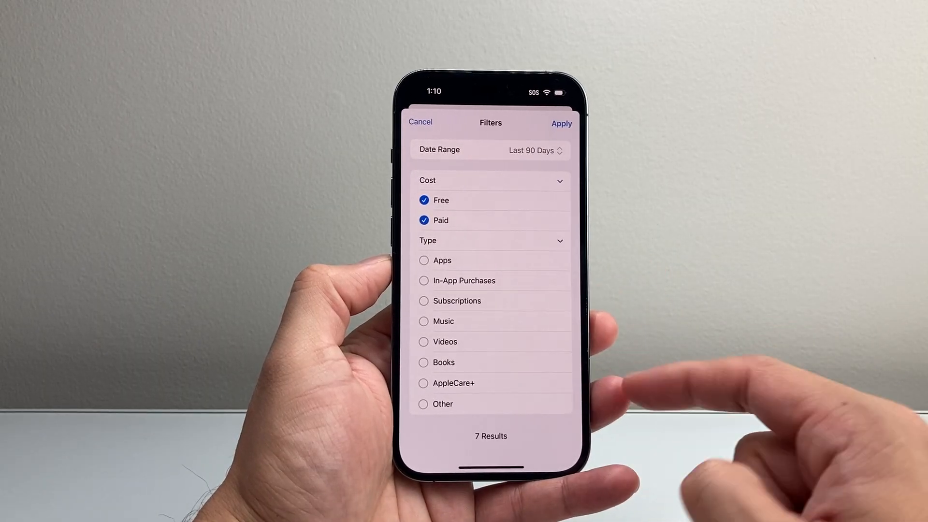
{"action": "left_click", "coordinate": [441, 262]}
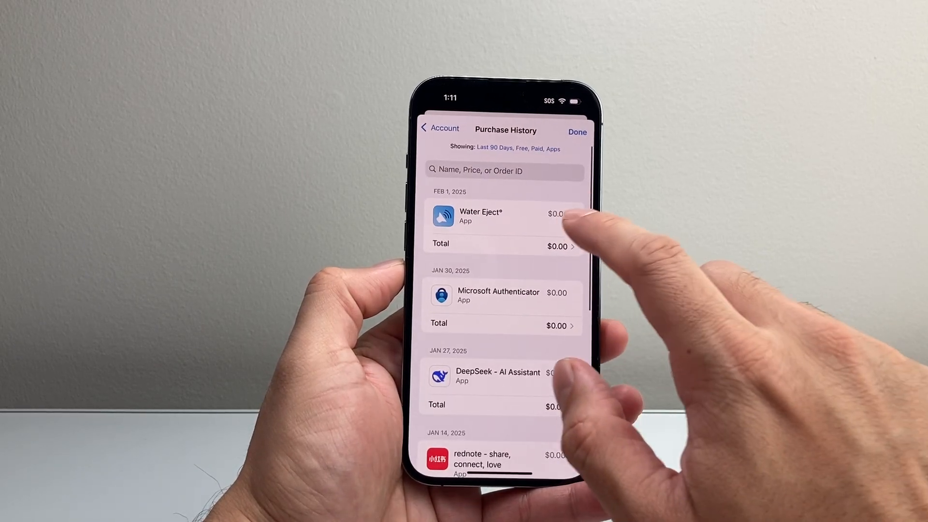
{"action": "left_click", "coordinate": [499, 296]}
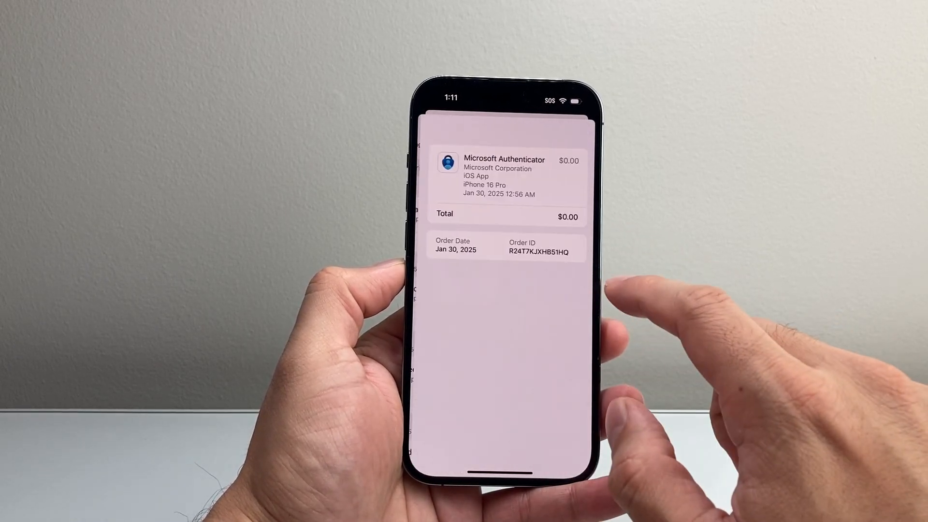